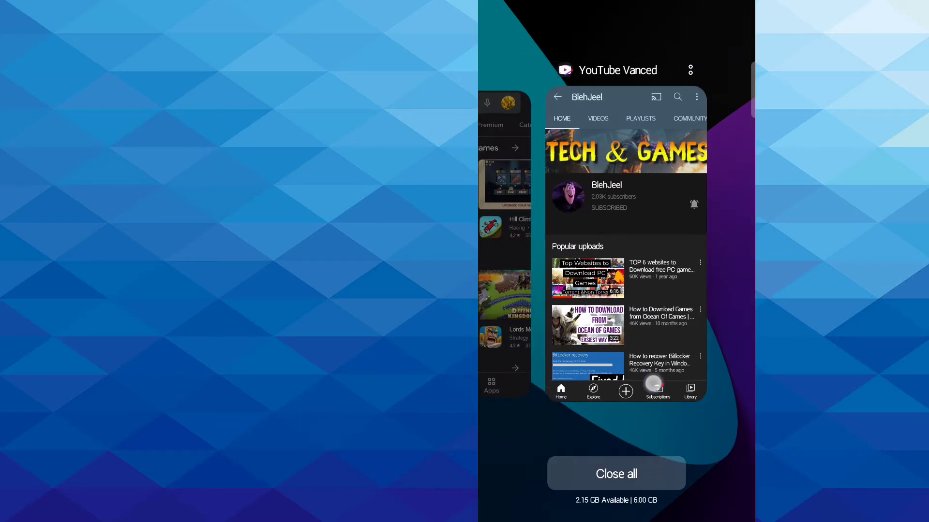
# - Leave the recent apps view and show the Google search results for 'gcam'
pyautogui.hscroll(-3)
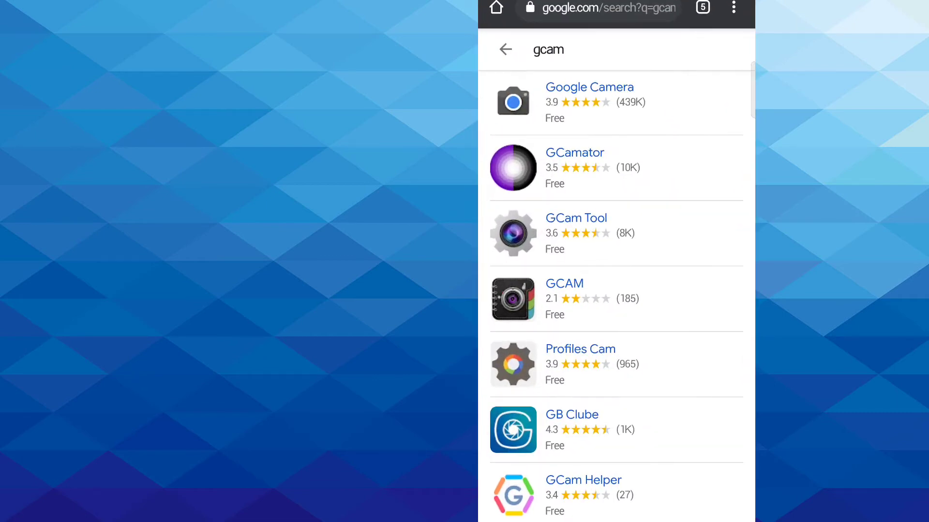
# - View the Google Camera Play Store listing, which warns the device isn't compatible
pyautogui.click(589, 87)
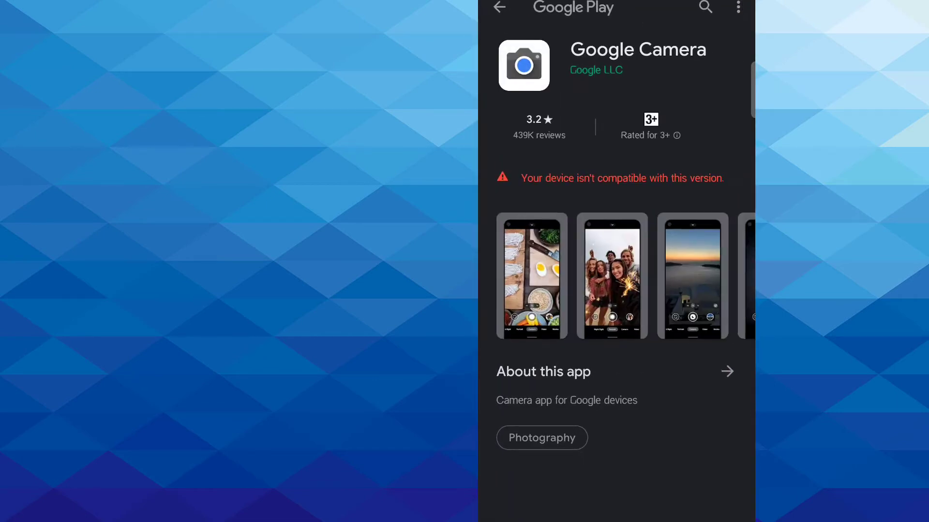
pyautogui.scroll(-3)
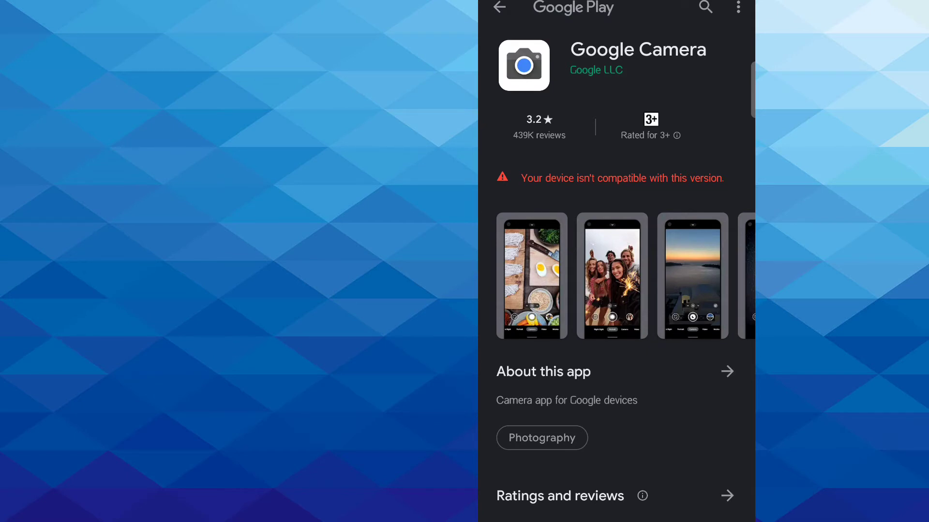
# - Search Play Store again for 'gcamator' and reach the GCamator app page
pyautogui.click(704, 8)
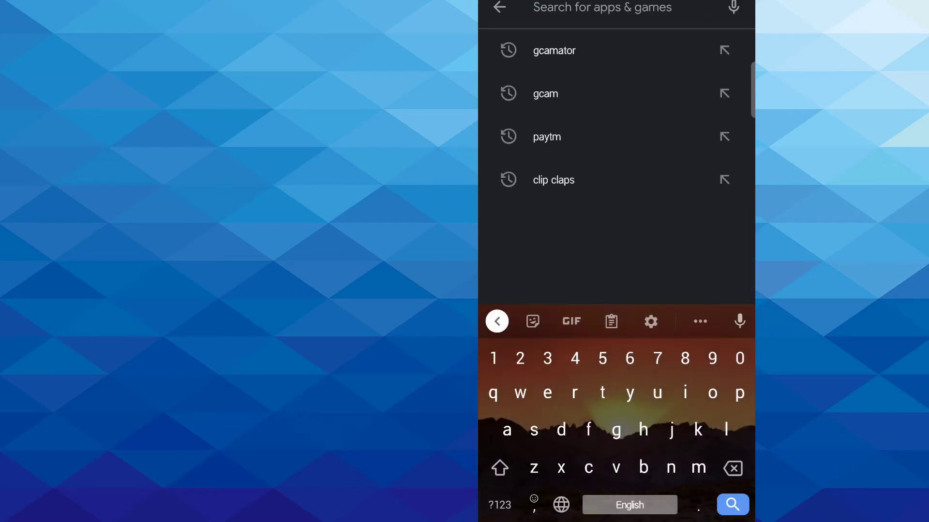
pyautogui.click(553, 50)
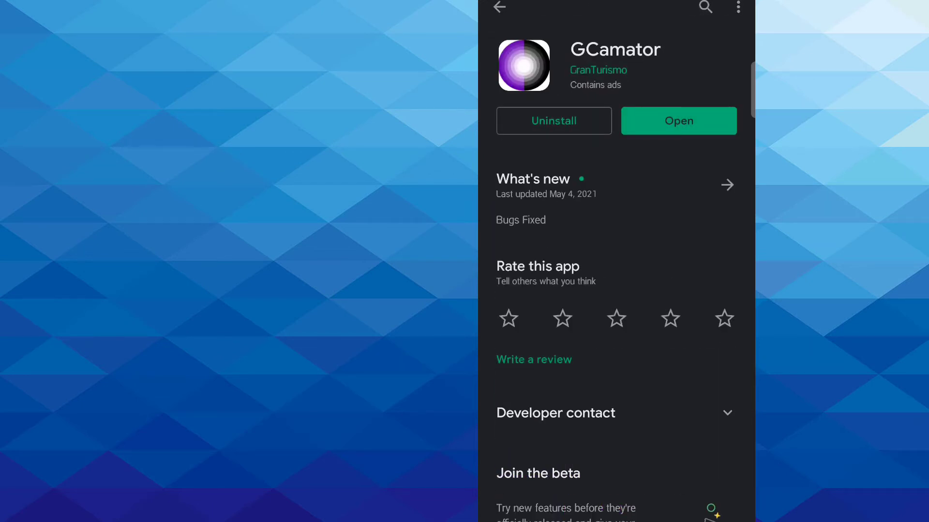
# - Launch GCamator, which reports Camera2Api enabled on the Realme RMX1851
pyautogui.click(678, 121)
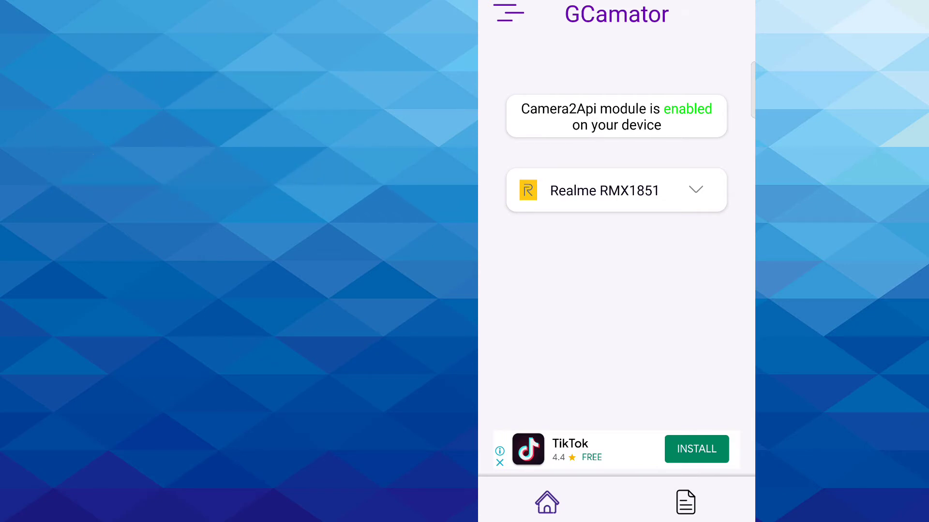
# - Switch from GCamator to Google Camera with the elephant figurine in the viewfinder
pyautogui.click(616, 190)
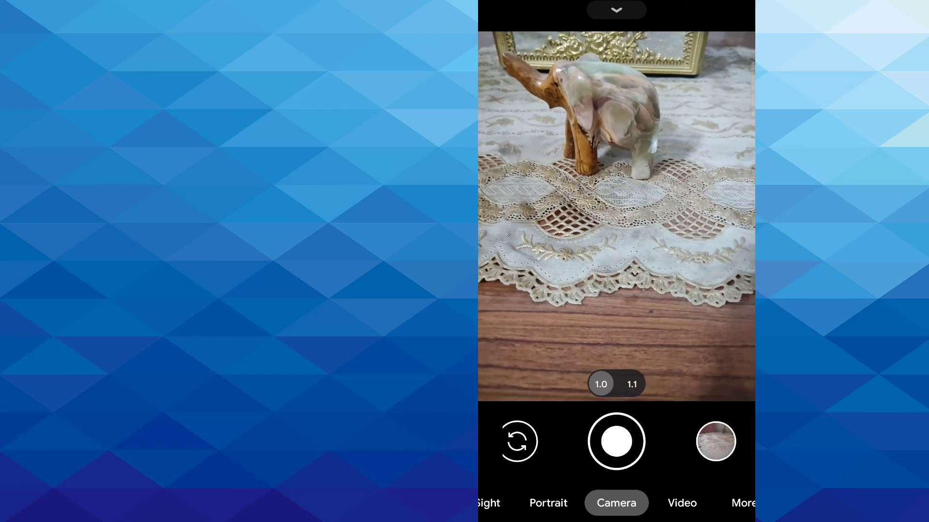
# - Photograph the elephant figurine, then expand the Realme RMX1851 card listing GCam 6.2
pyautogui.click(616, 441)
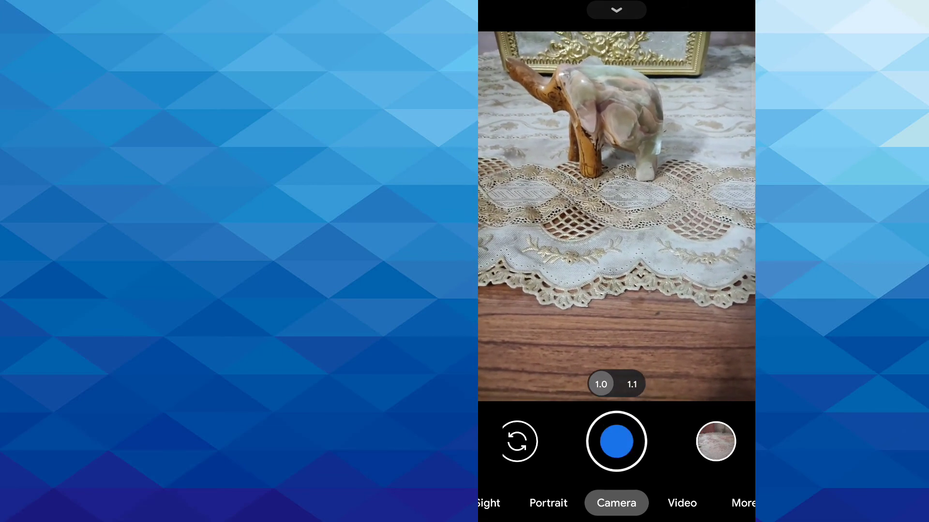
pyautogui.click(617, 441)
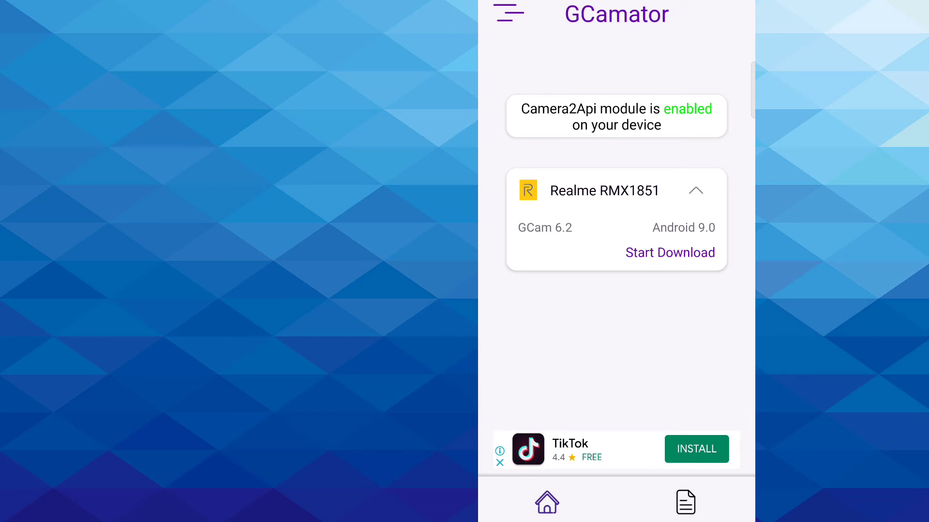
# - Start the GCam 6.2 download for the Realme RMX1851 and dismiss the full-screen ad
pyautogui.click(688, 253)
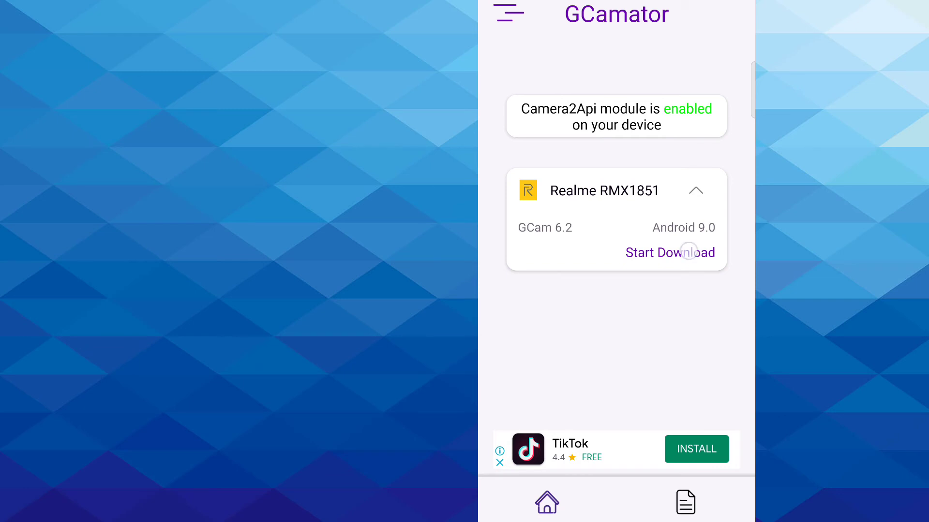
pyautogui.click(670, 252)
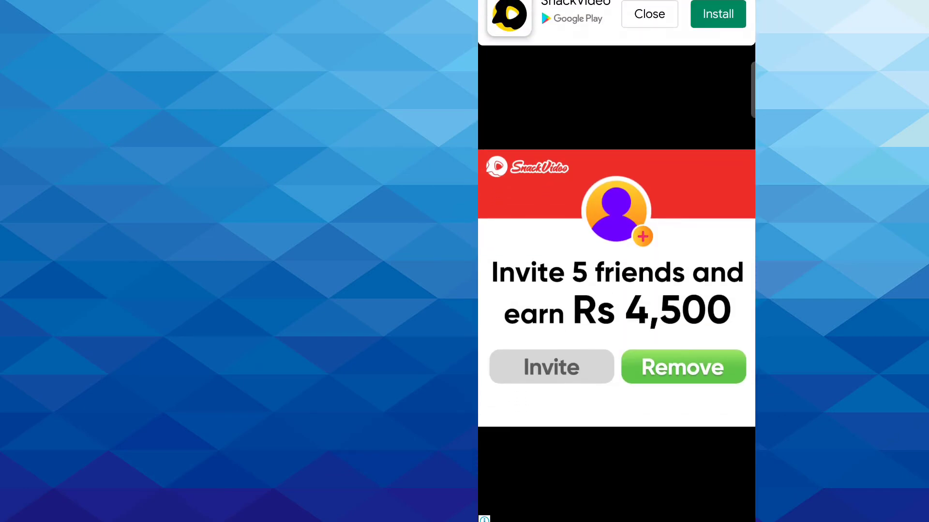
pyautogui.click(648, 14)
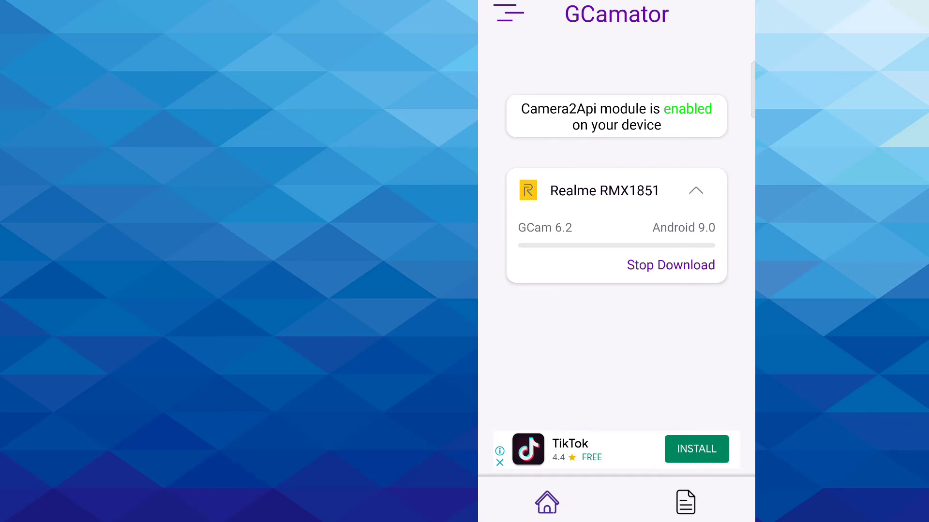